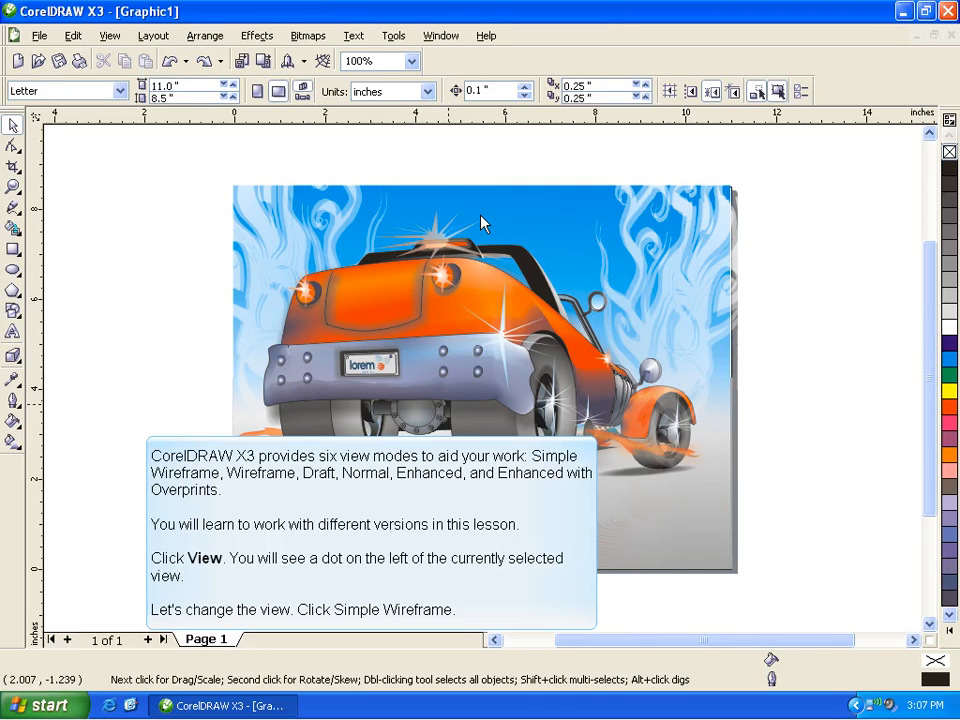
mouse_move(232, 190)
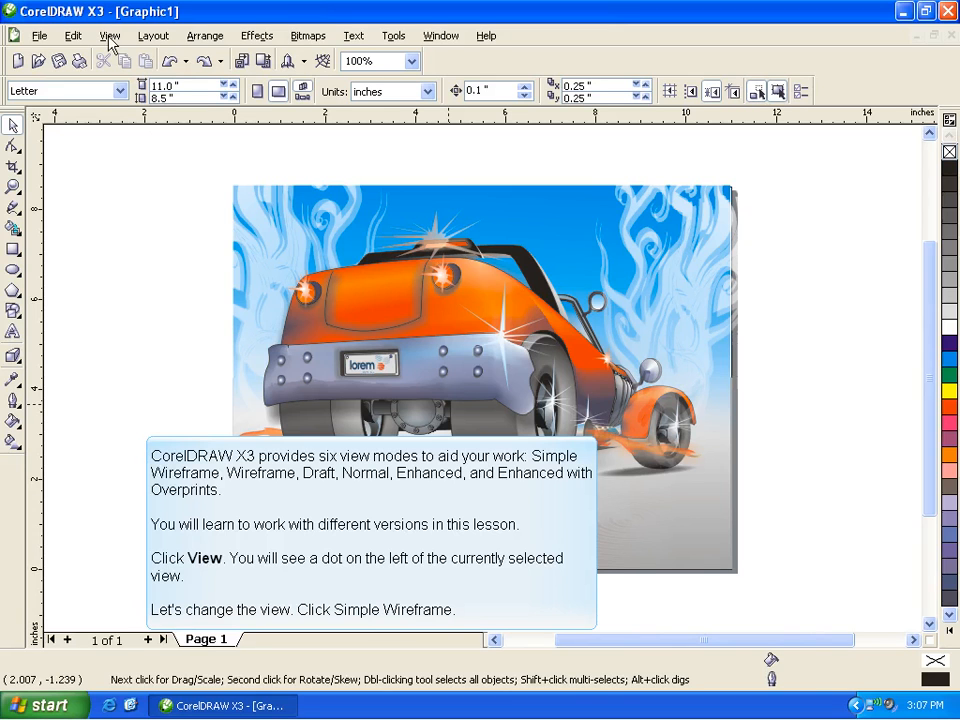
Display the car drawing in Simple Wireframe view, outlines only without fills.
left_click(108, 36)
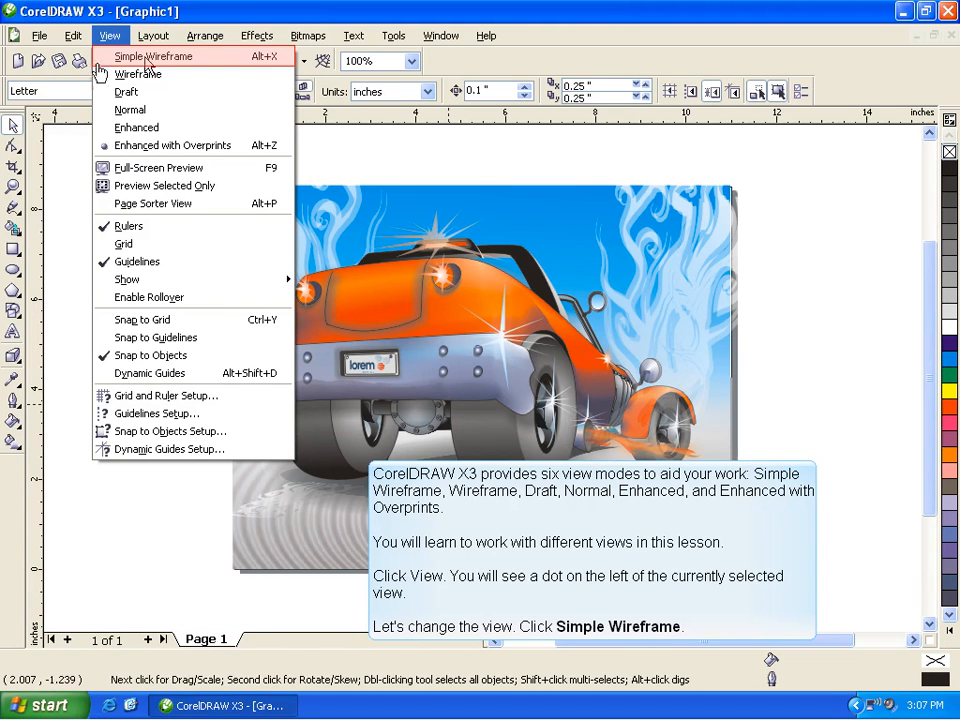
left_click(154, 56)
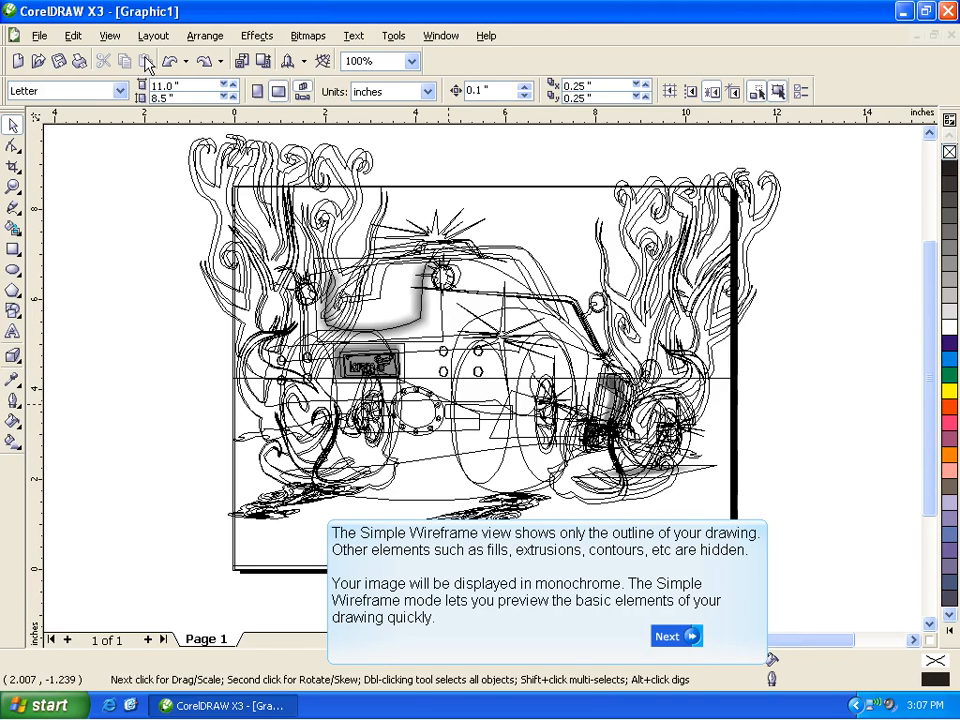
Switch the car drawing to Wireframe view, showing outlines plus blend shapes.
left_click(676, 636)
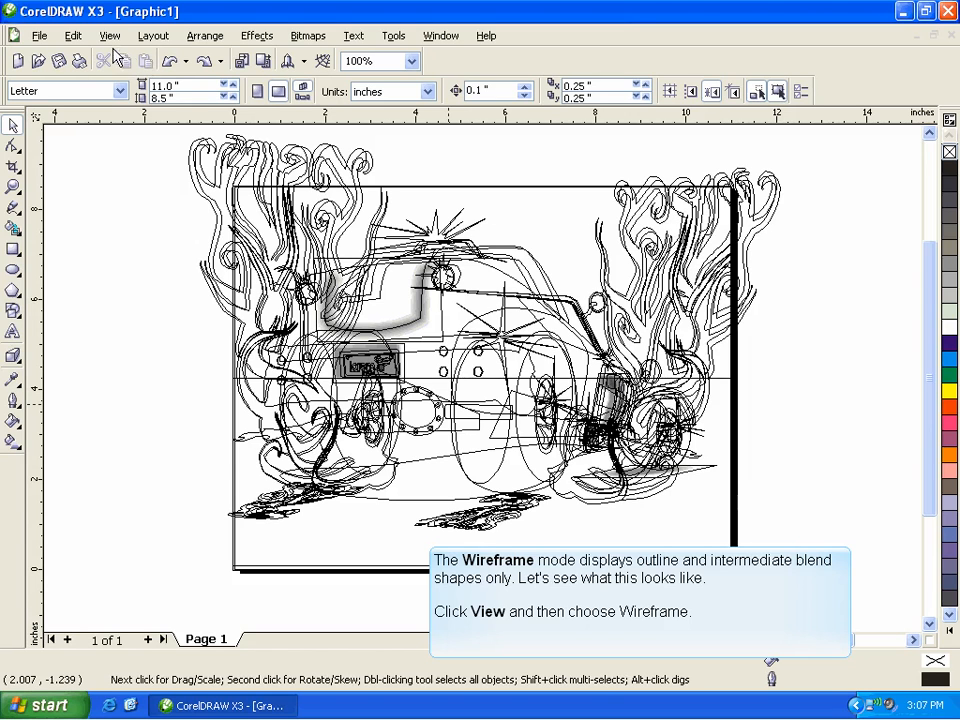
left_click(108, 36)
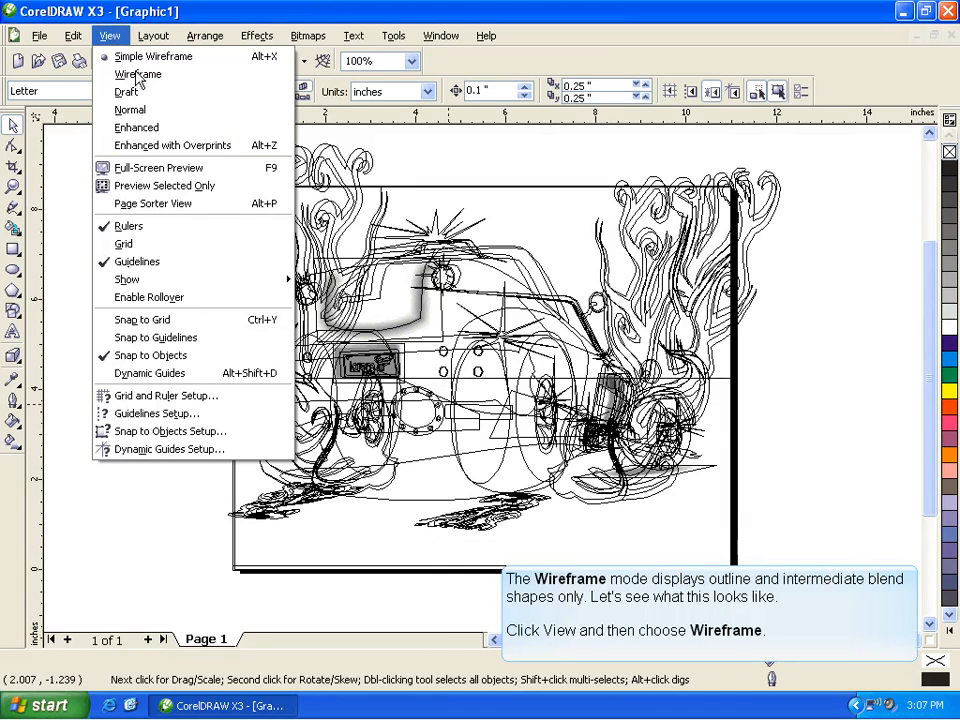
left_click(136, 74)
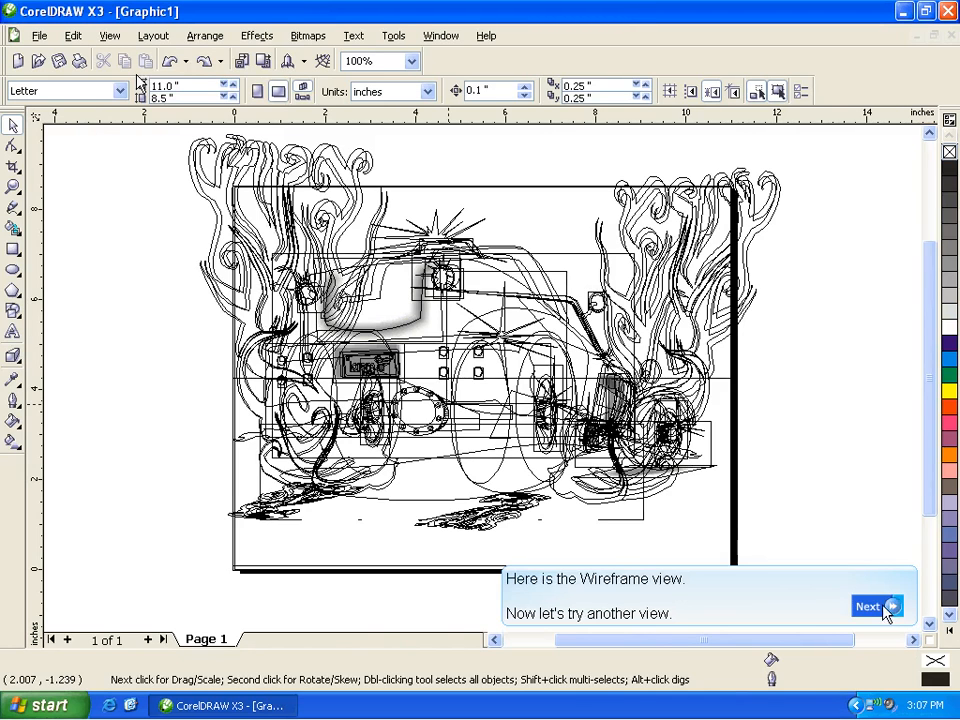
left_click(868, 608)
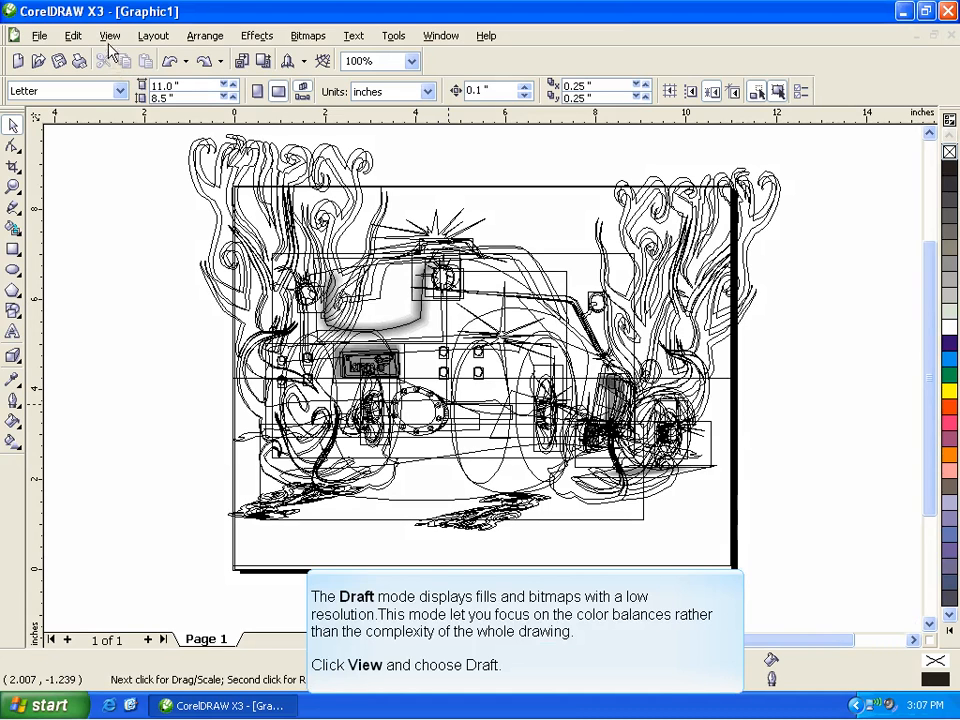
Switch the car drawing to Draft view with low-resolution colour fills.
left_click(108, 36)
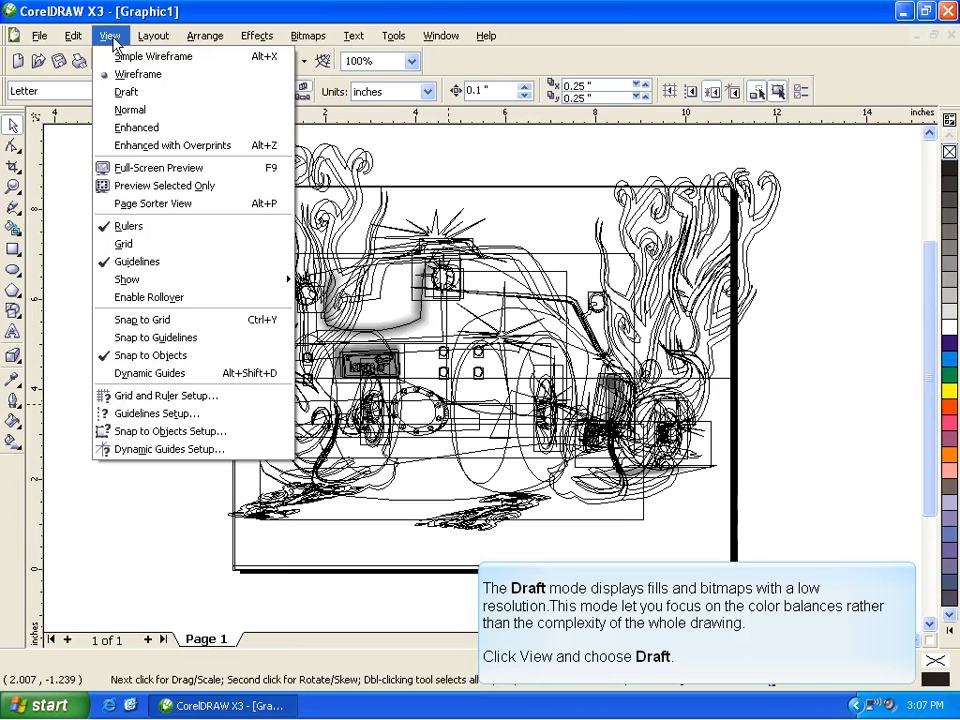
left_click(126, 92)
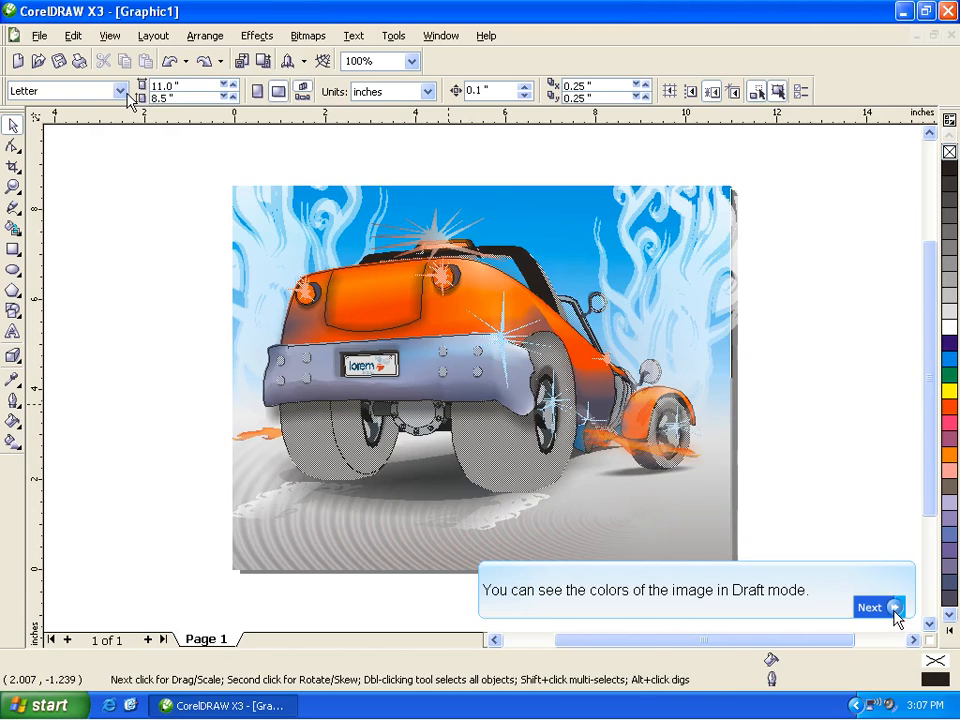
left_click(868, 608)
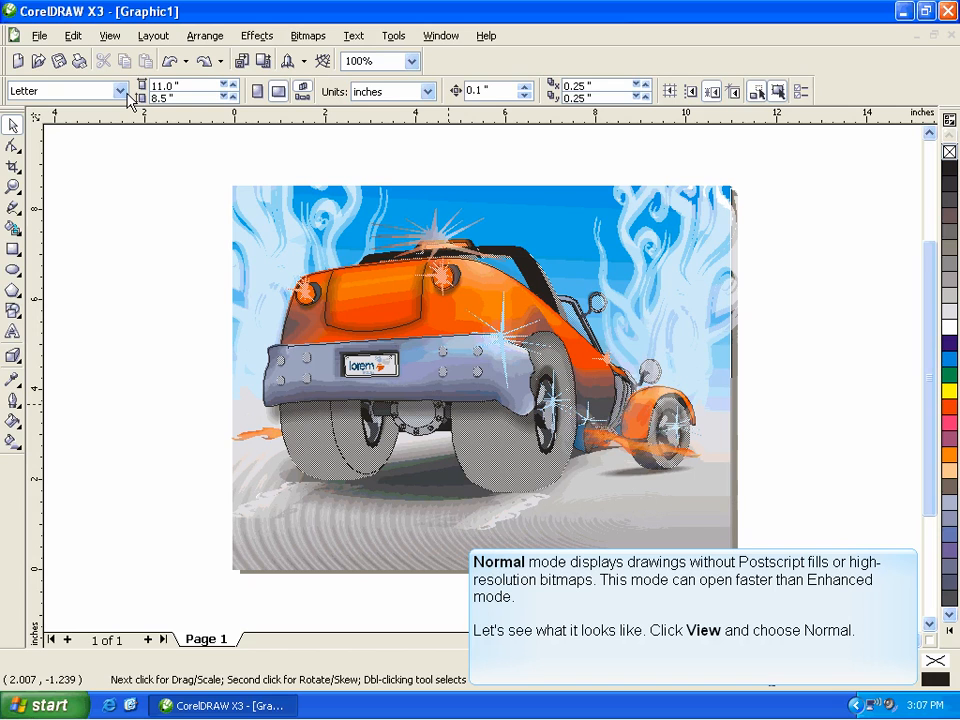
mouse_move(110, 38)
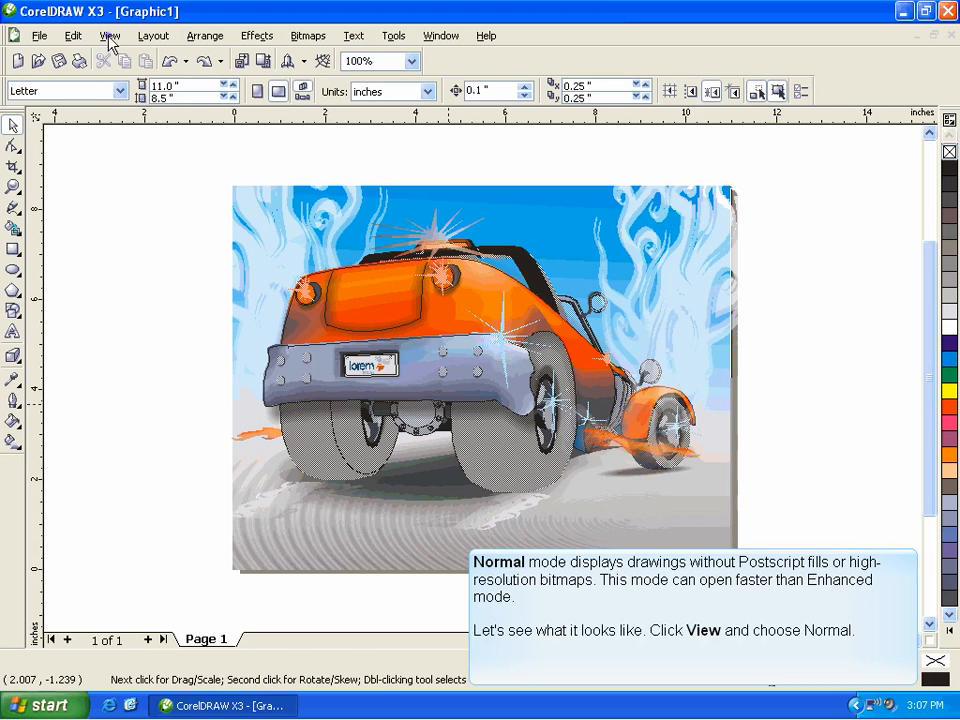
Switch the car drawing to Normal view with full colour fills.
left_click(108, 36)
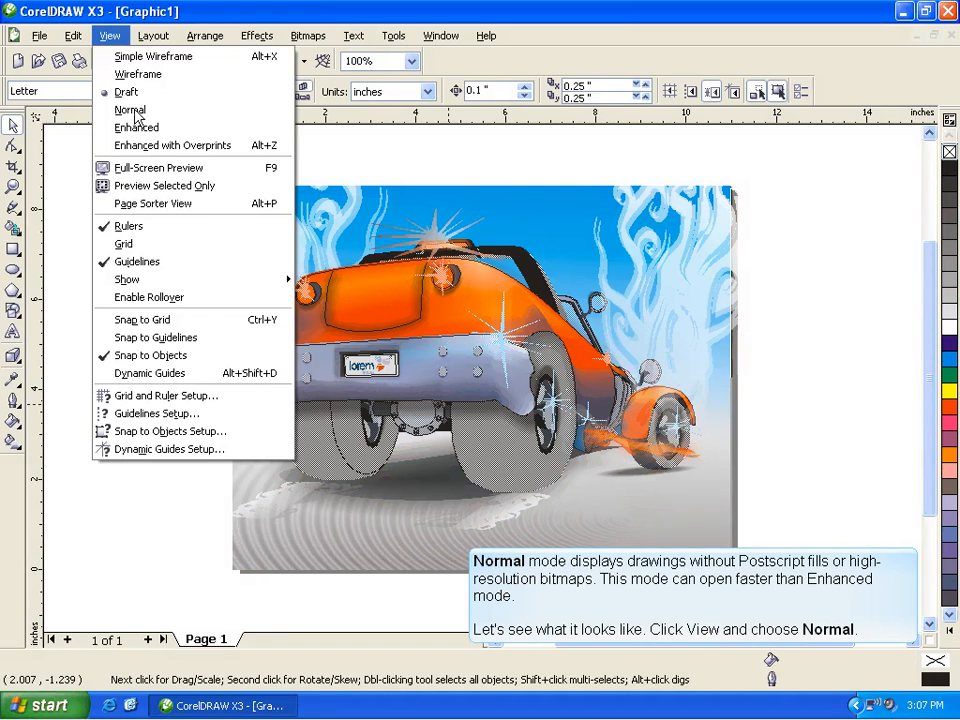
left_click(130, 110)
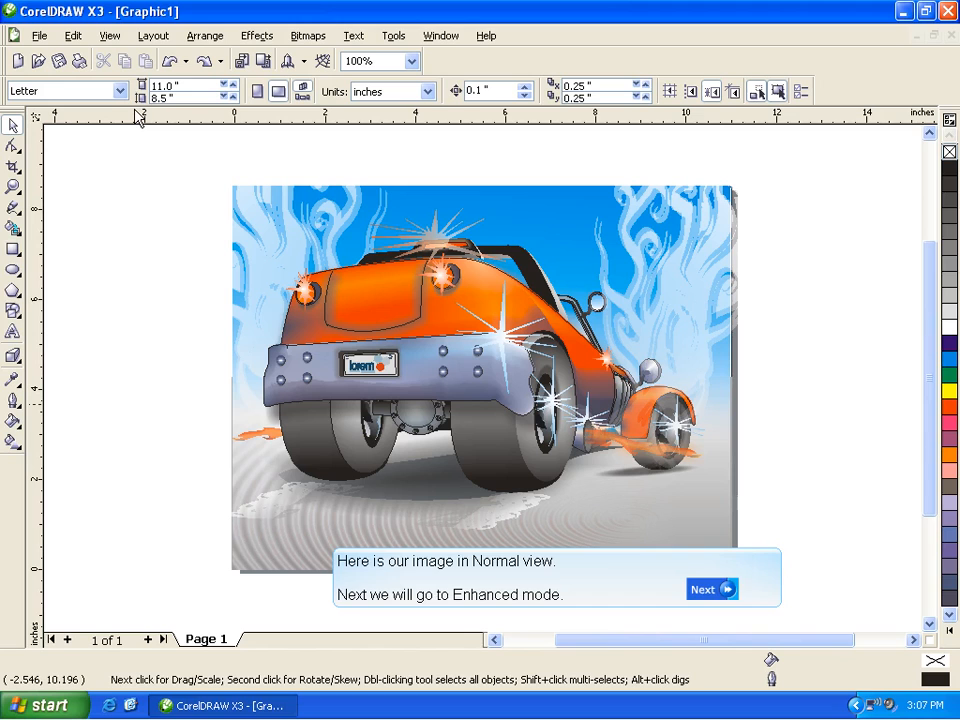
left_click(712, 588)
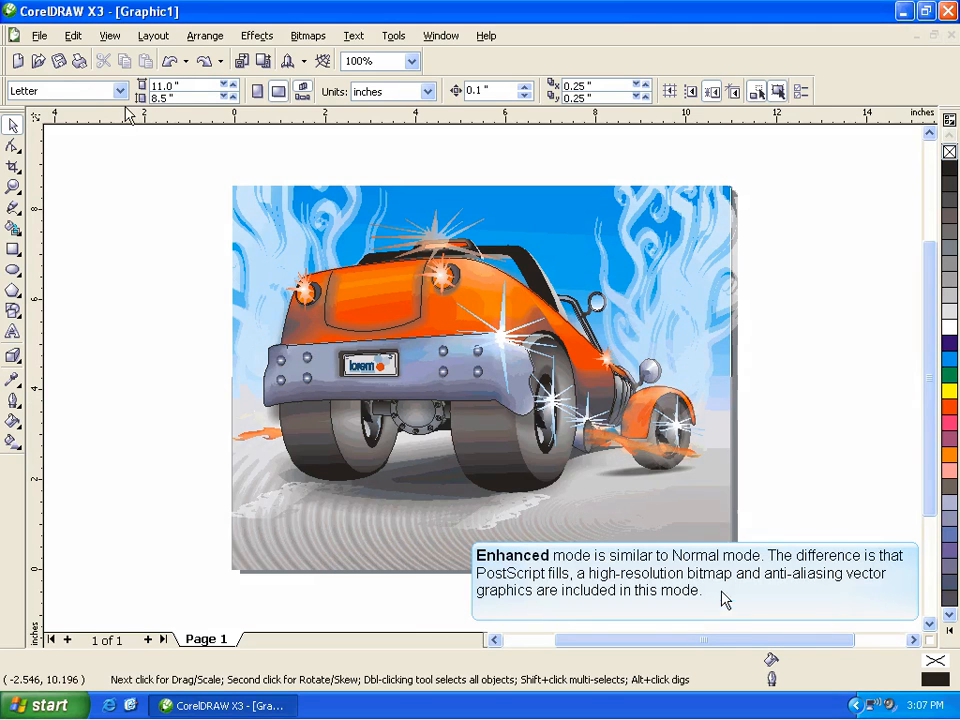
mouse_move(110, 40)
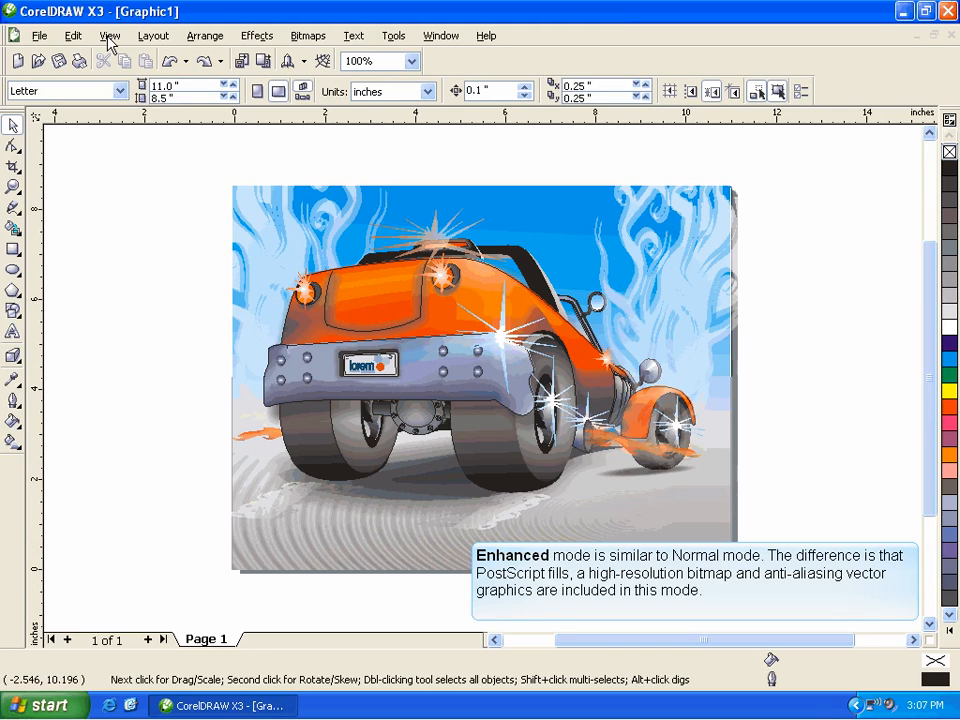
Switch the car drawing to Enhanced view for smooth rendering.
left_click(108, 36)
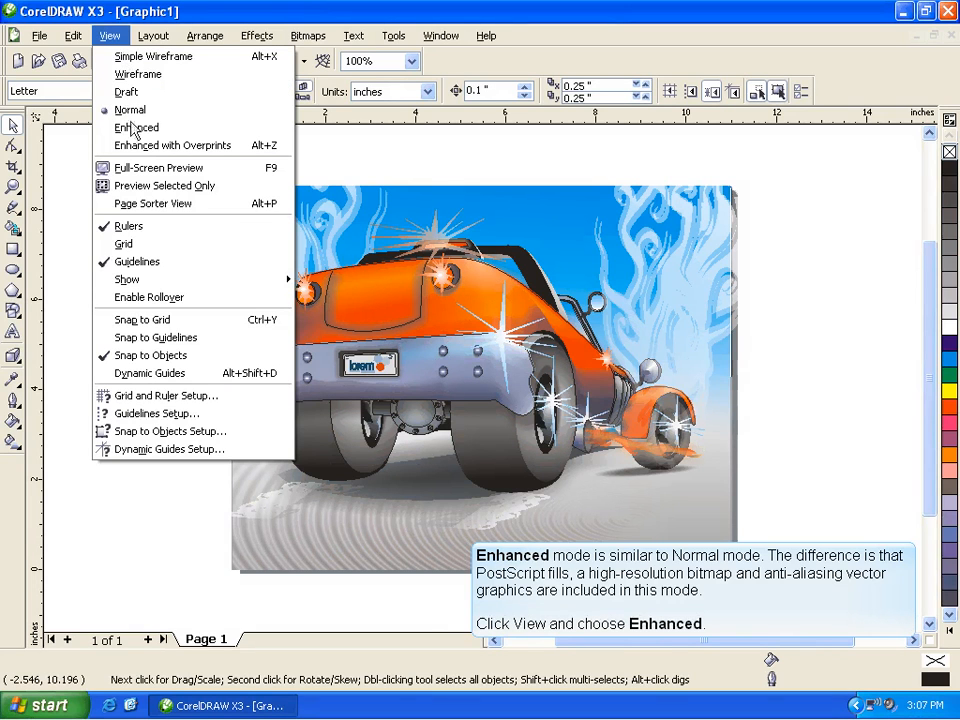
left_click(136, 128)
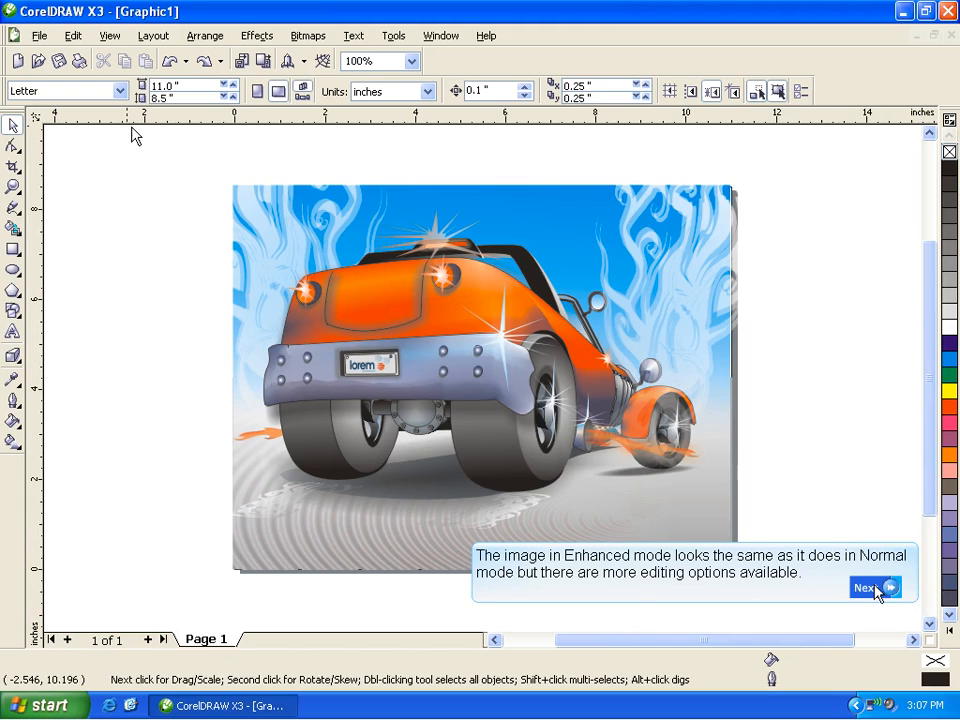
left_click(866, 588)
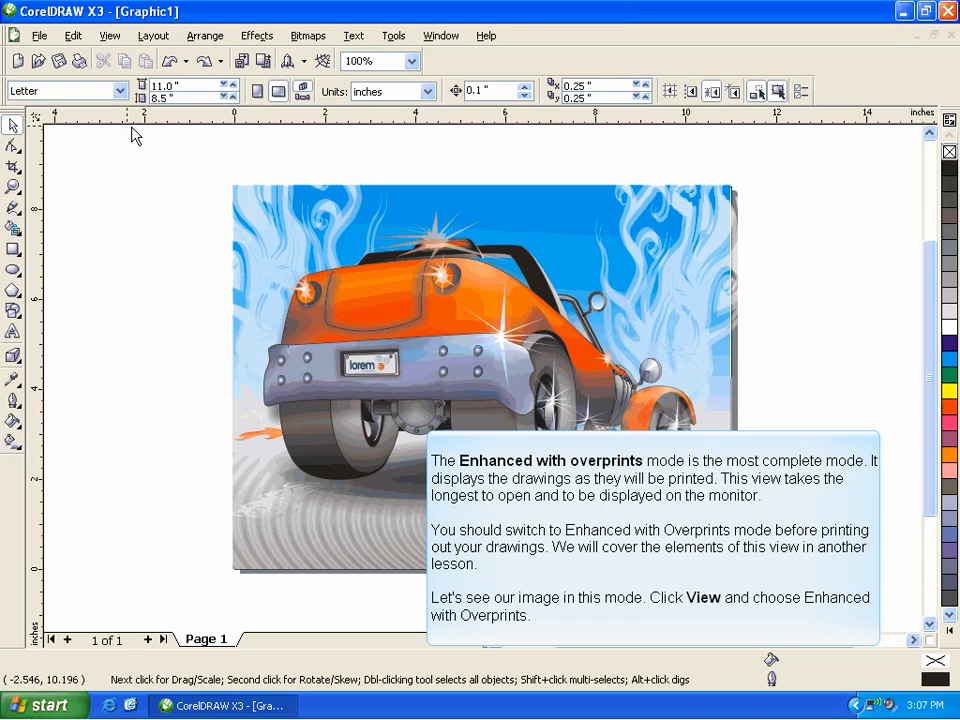
mouse_move(112, 92)
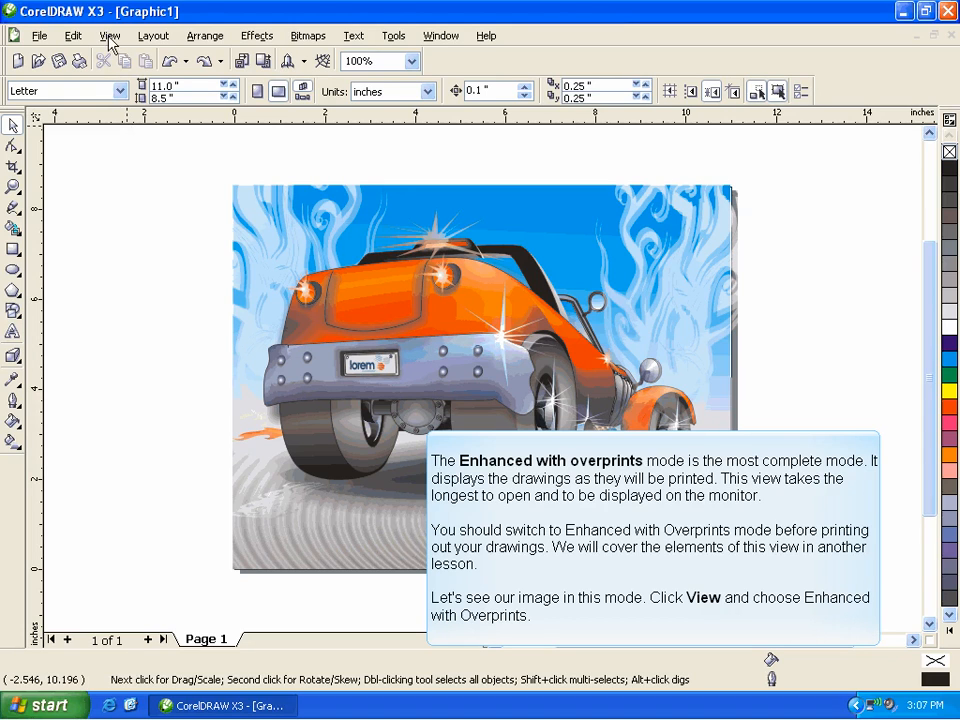
Switch the car drawing to Enhanced with Overprints view.
left_click(108, 36)
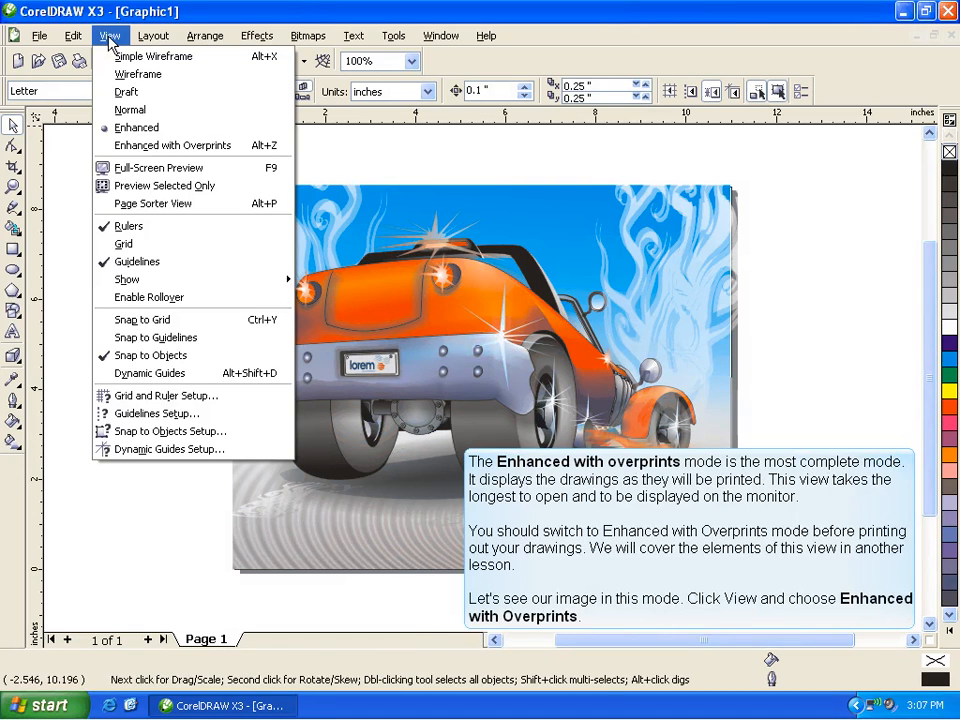
mouse_move(172, 144)
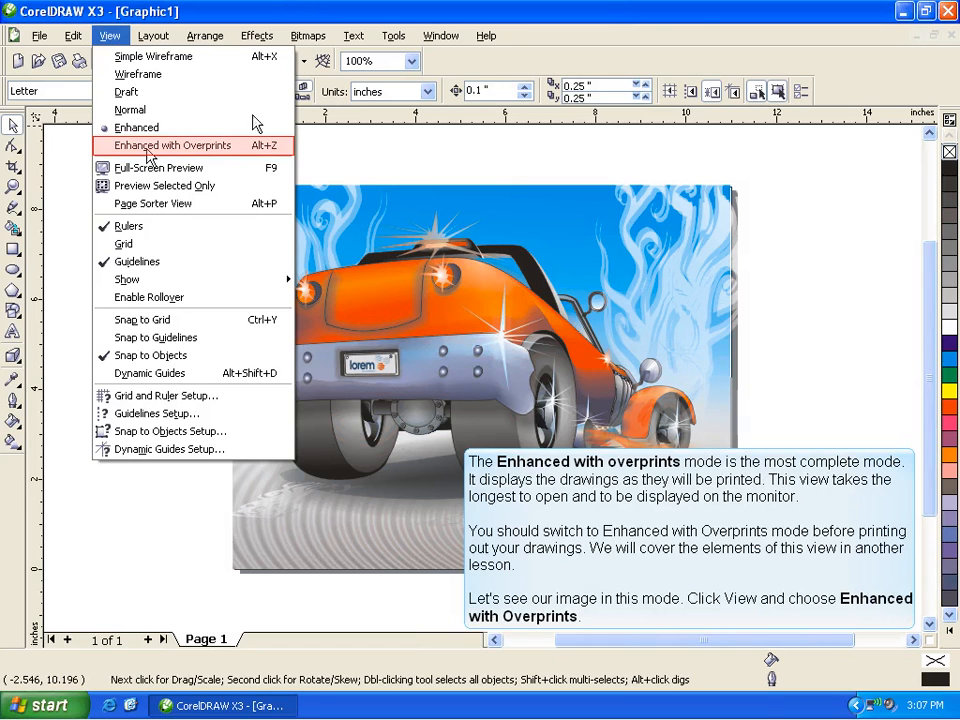
left_click(172, 144)
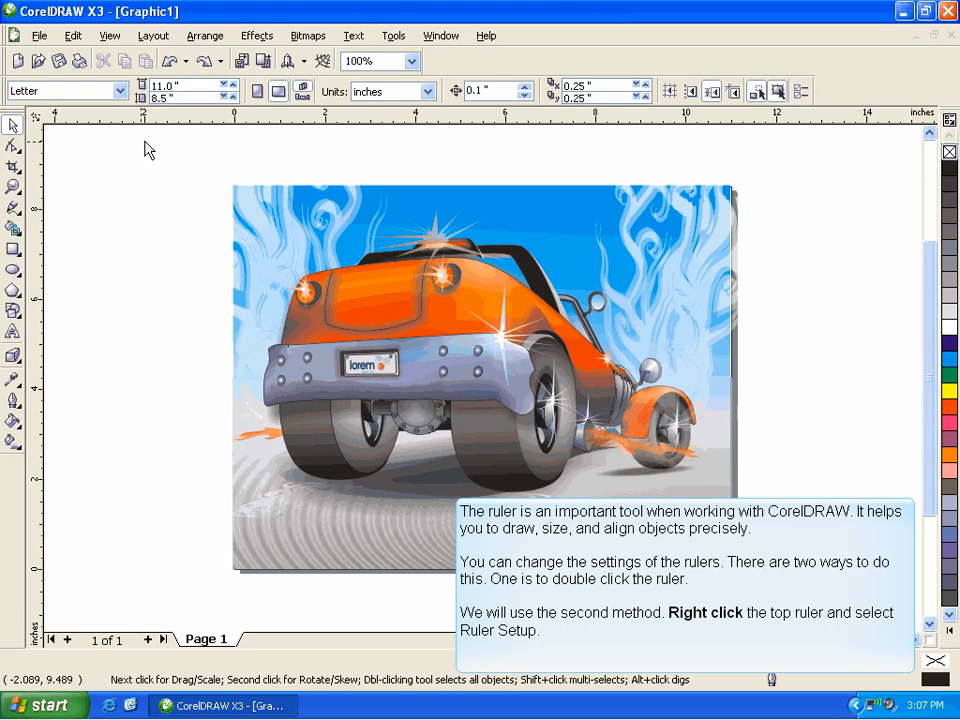
mouse_move(178, 122)
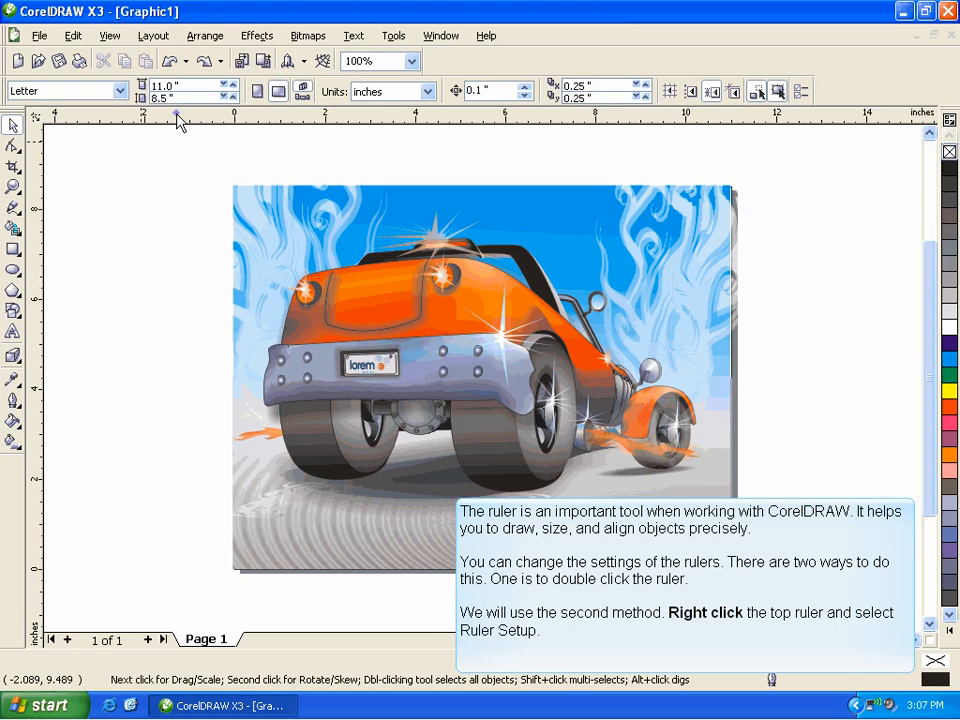
Bring up Ruler Setup from the top ruler's context menu.
right_click(178, 120)
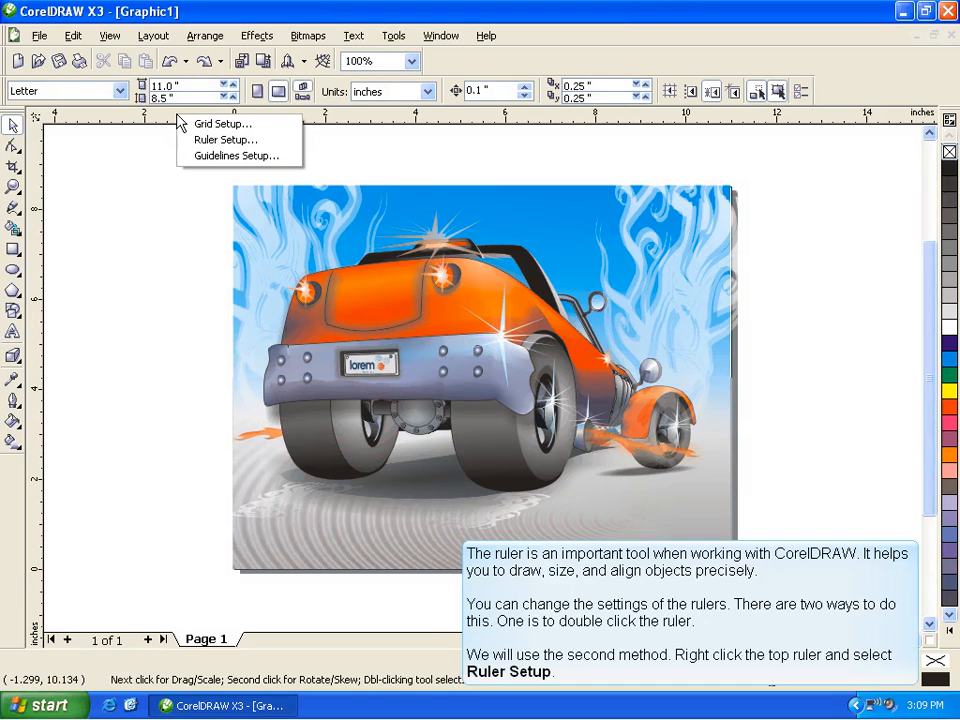
mouse_move(222, 140)
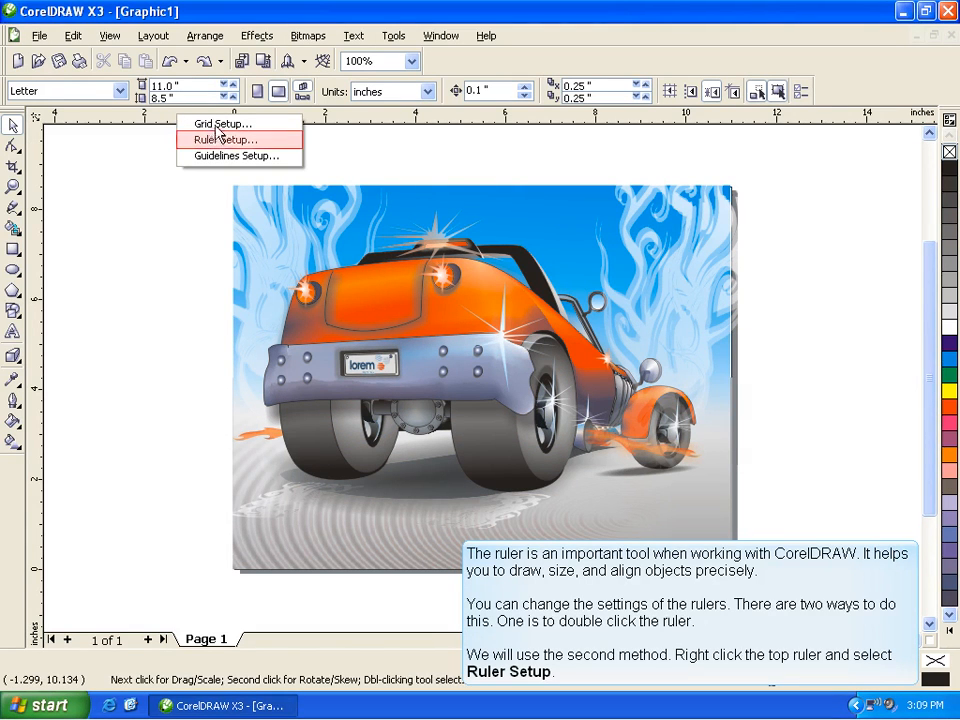
mouse_move(224, 140)
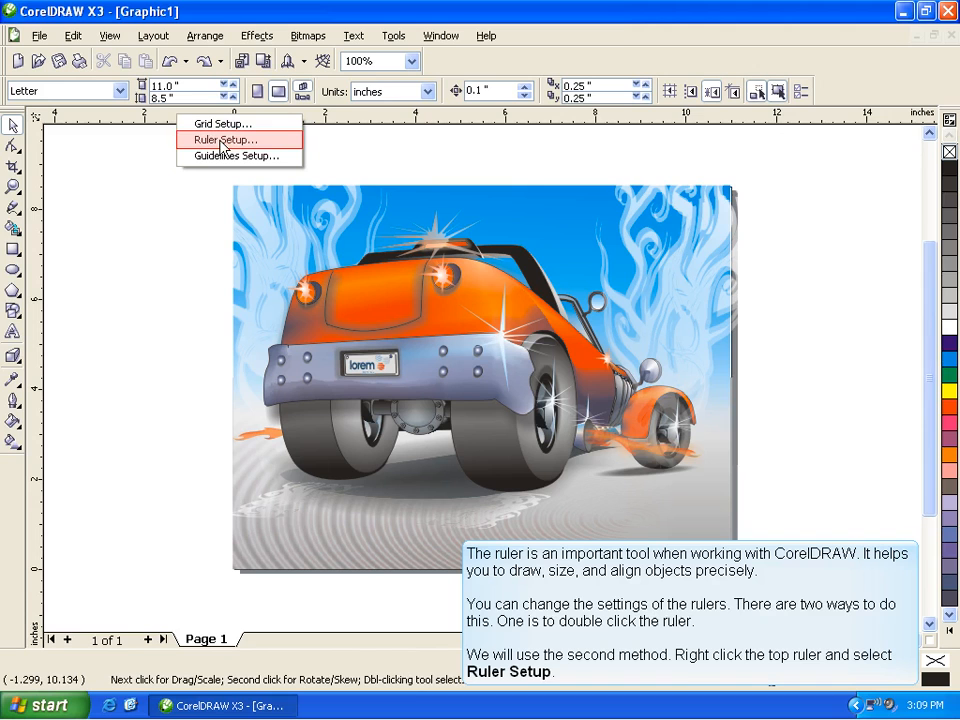
mouse_move(272, 144)
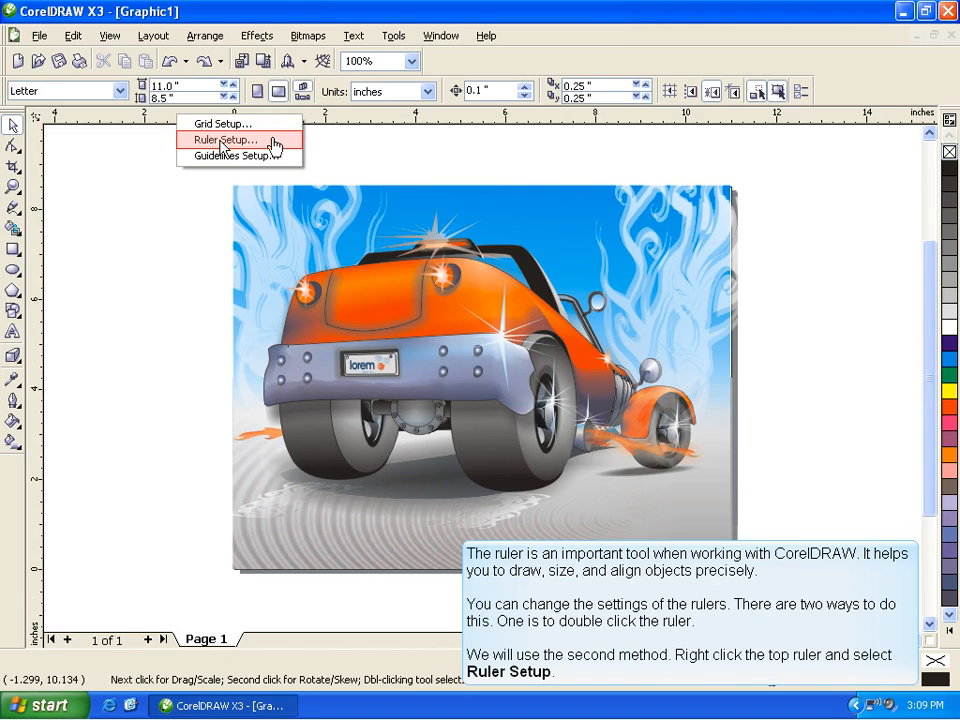
left_click(224, 140)
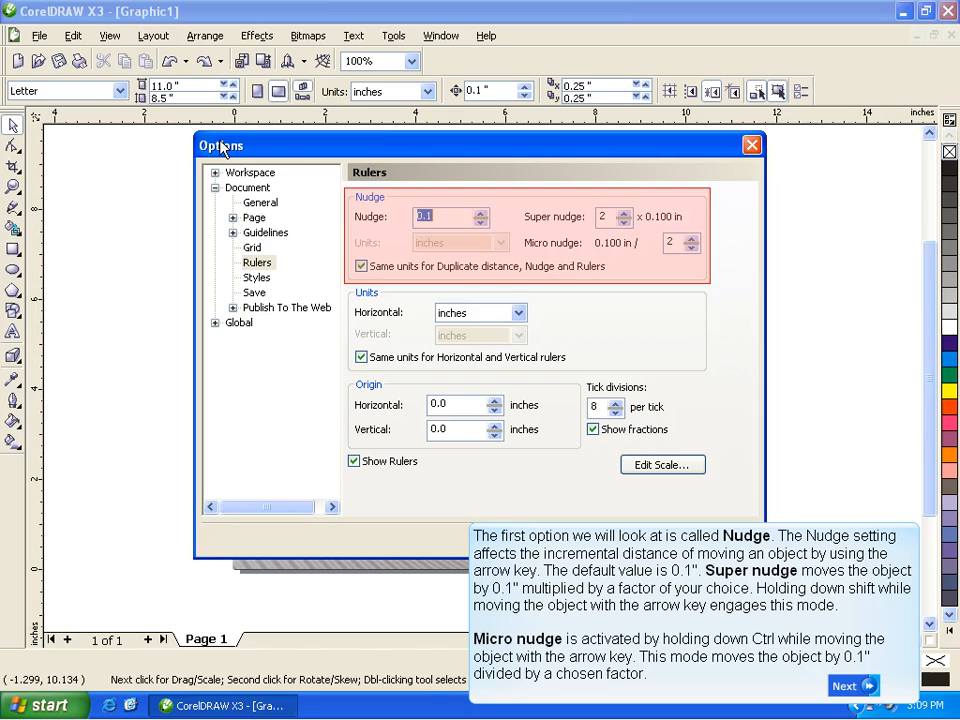
left_click(852, 684)
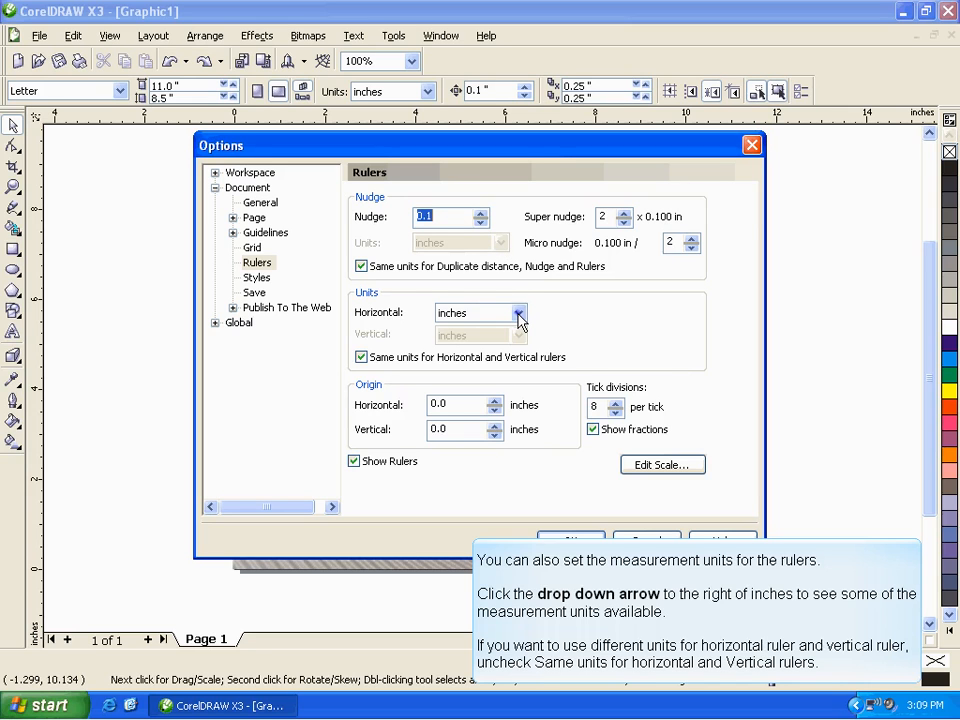
left_click(516, 312)
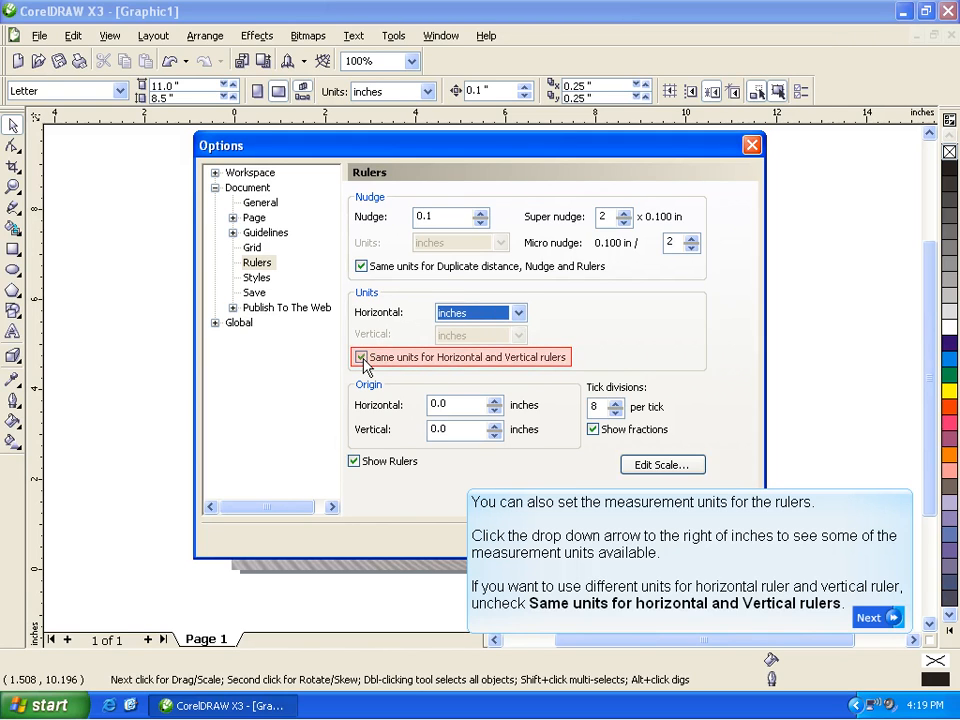
mouse_move(892, 610)
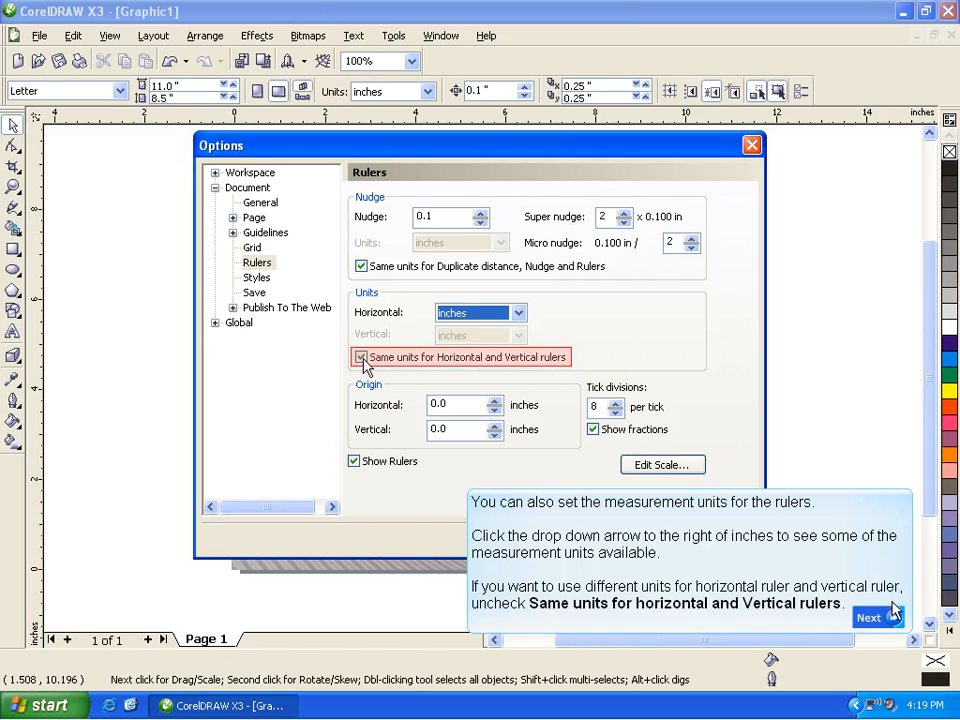
left_click(872, 616)
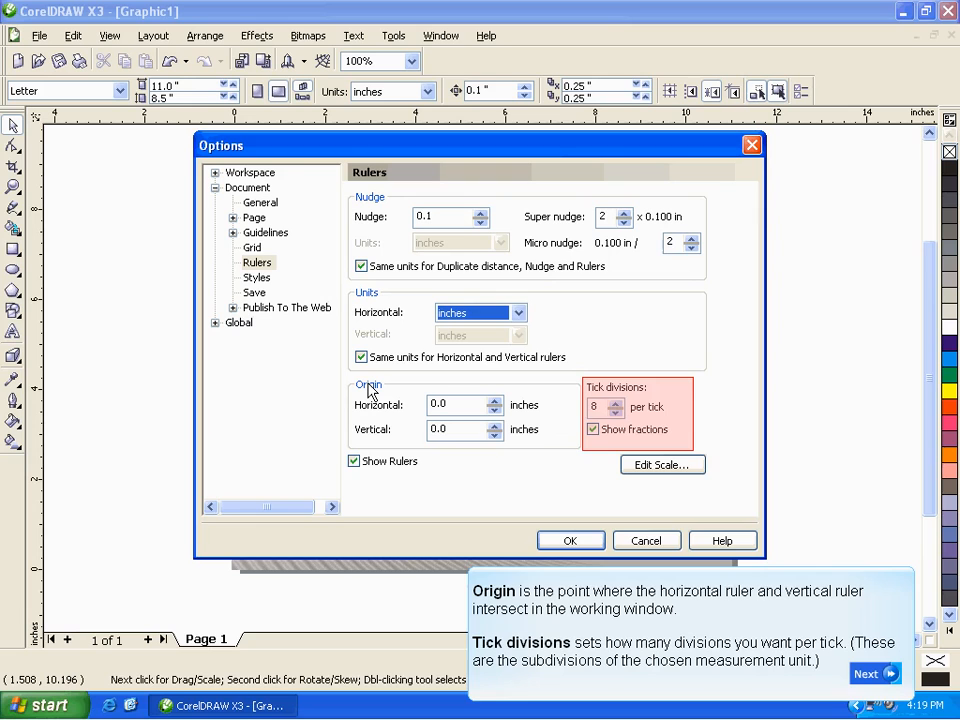
In Edit Scale, choose the typical drawing scale 1:8.
left_click(872, 672)
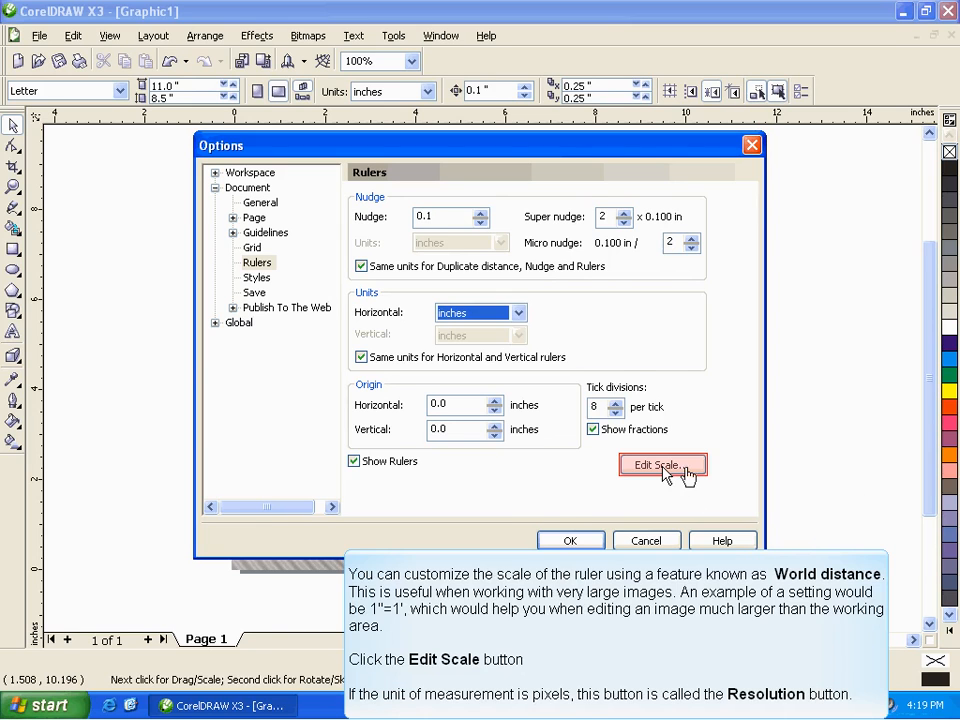
left_click(664, 464)
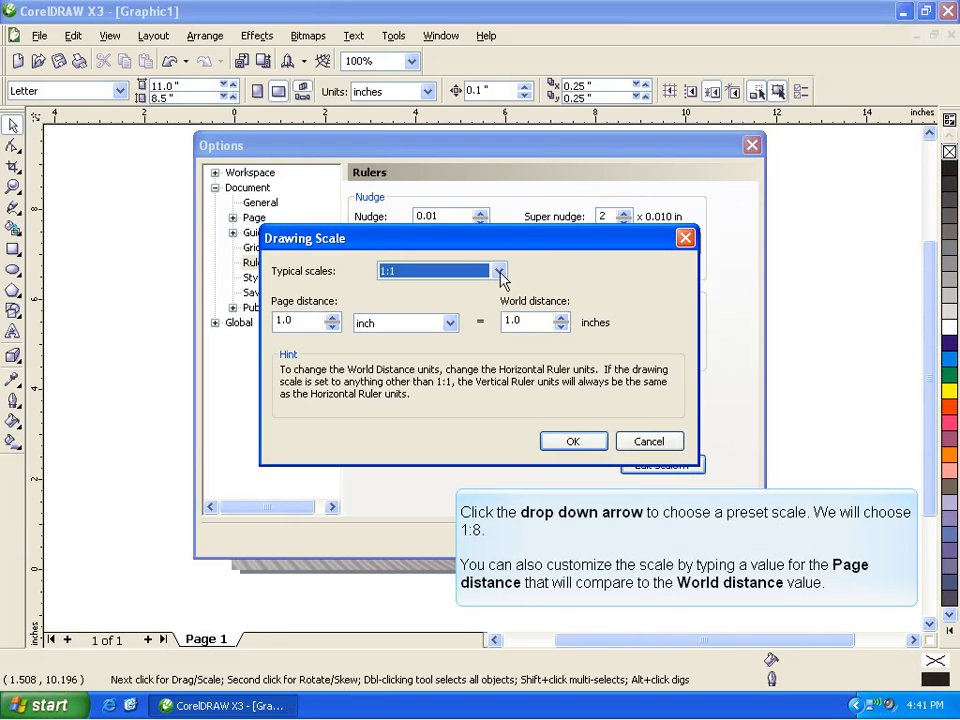
left_click(500, 272)
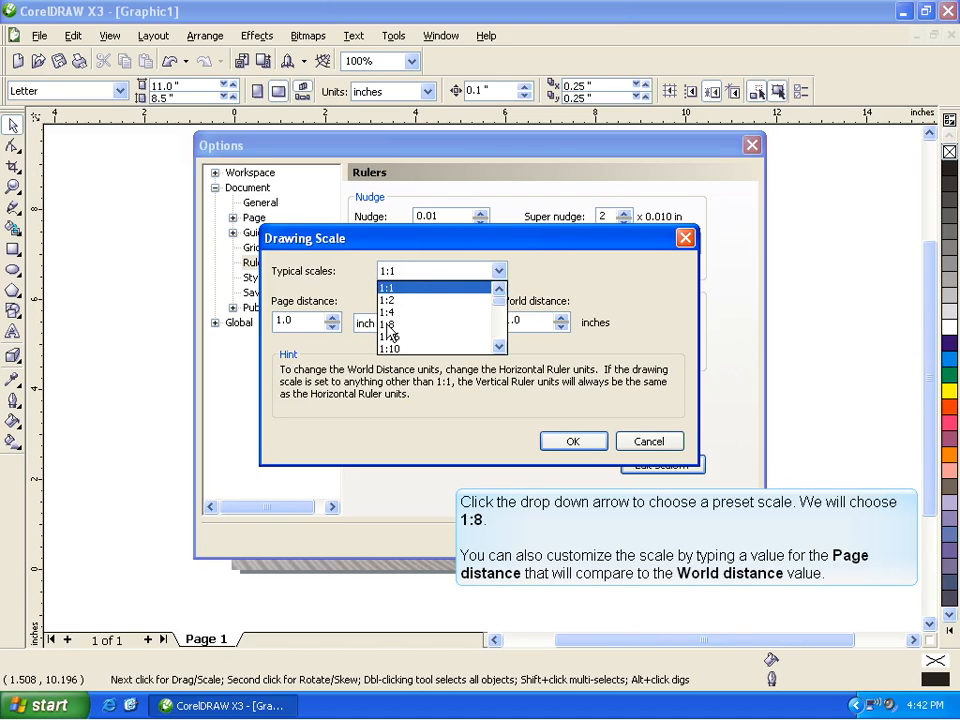
left_click(388, 324)
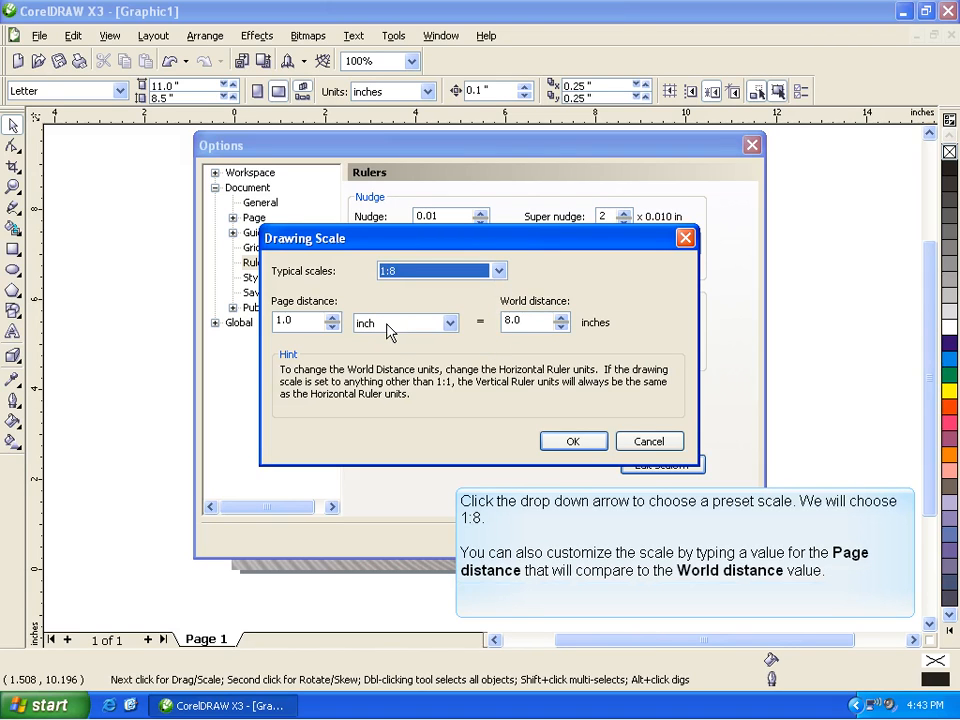